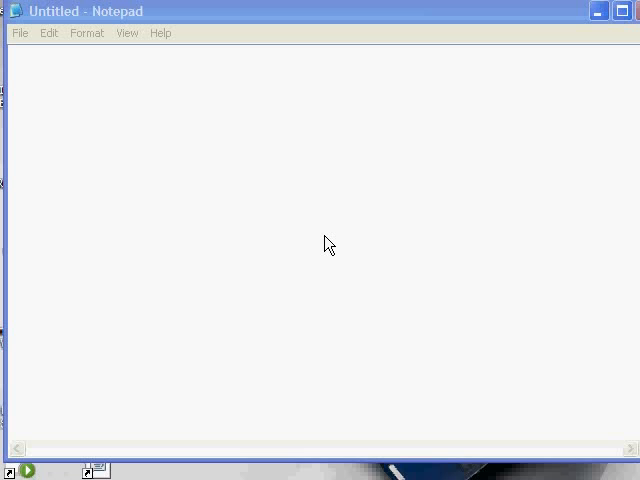
pyautogui.moveTo(348, 212)
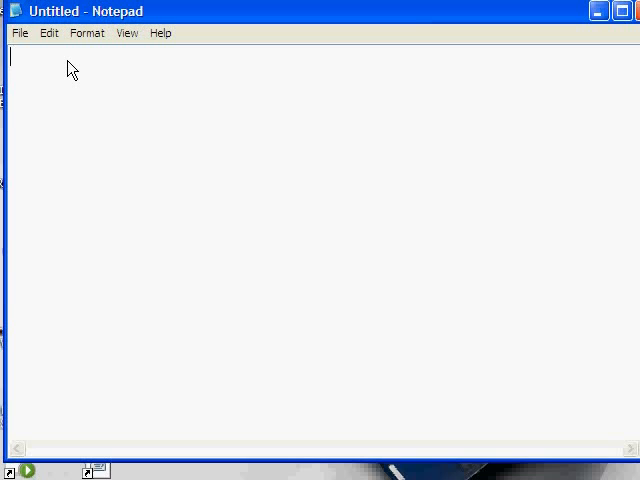
# Enter the header line condition,score and start a new line for the data rows
pyautogui.write('con')
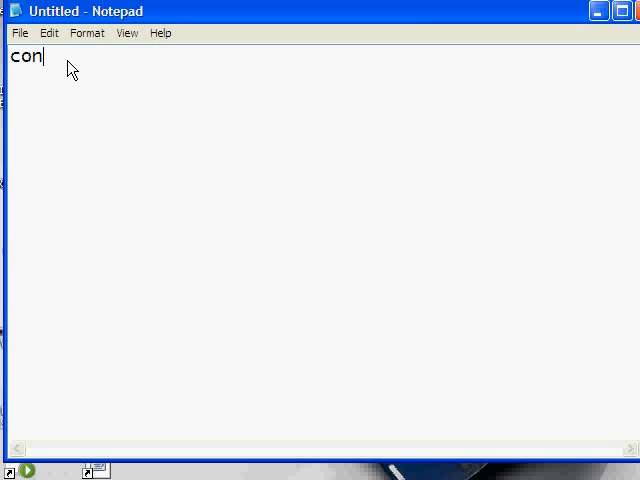
pyautogui.write('dition,')
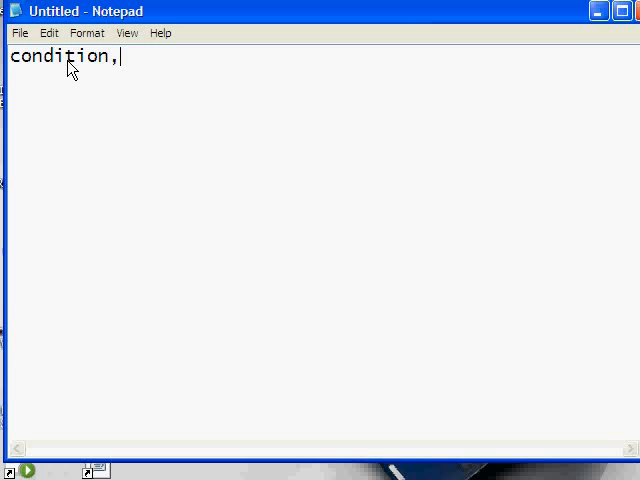
pyautogui.write('score')
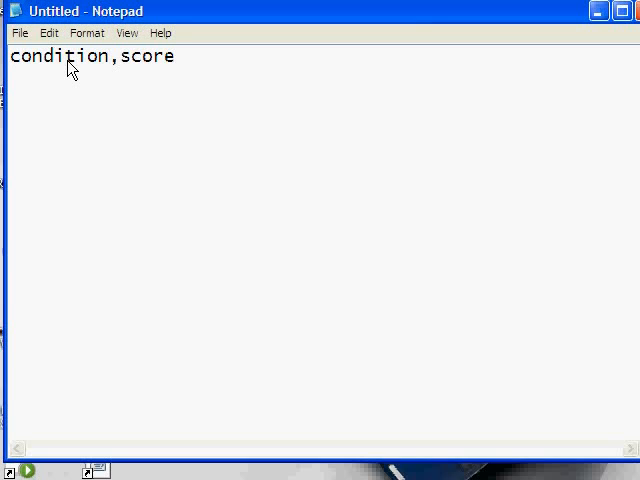
pyautogui.click(172, 56)
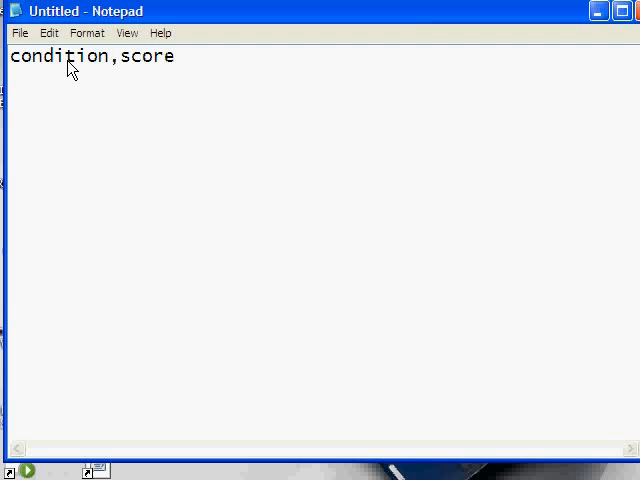
pyautogui.press('Enter')
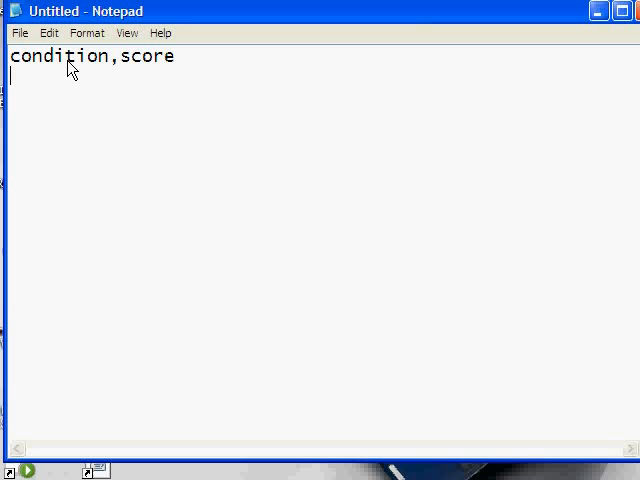
# Enter the twelve rows a,23 a,14 b,33 a,35 b,38 b,30 b,24 a,30 a,25 b,18 a,29 a,30
pyautogui.write('a')
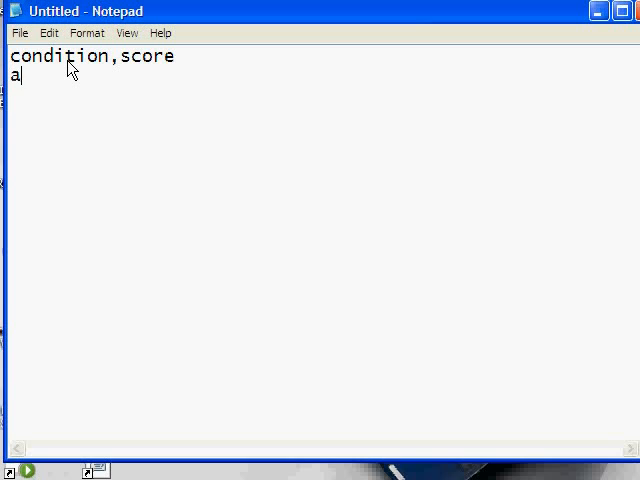
pyautogui.write(',23')
pyautogui.write('b')
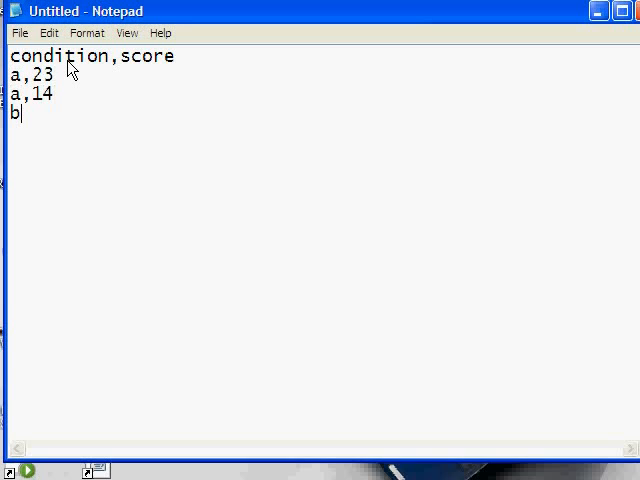
pyautogui.write(',33')
pyautogui.write('b,')
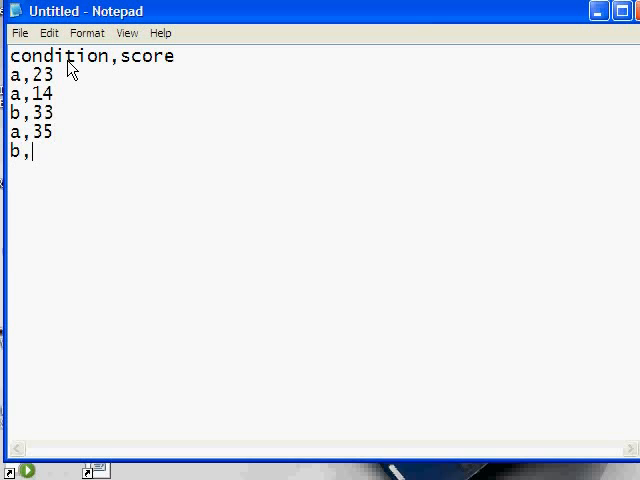
pyautogui.write('38')
pyautogui.write('b,30')
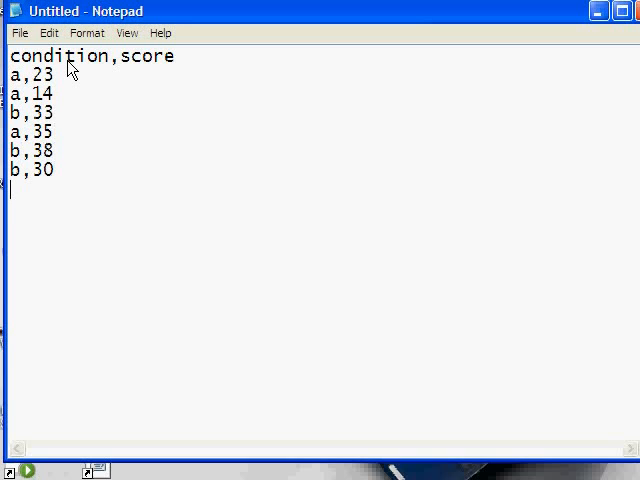
pyautogui.write('b,24')
pyautogui.write('a,')
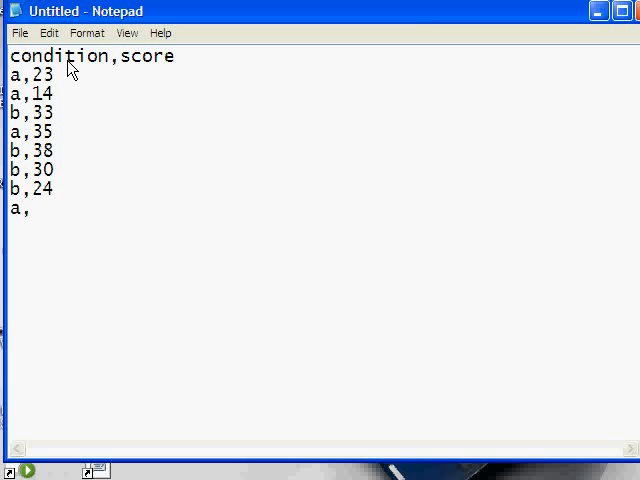
pyautogui.write('30')
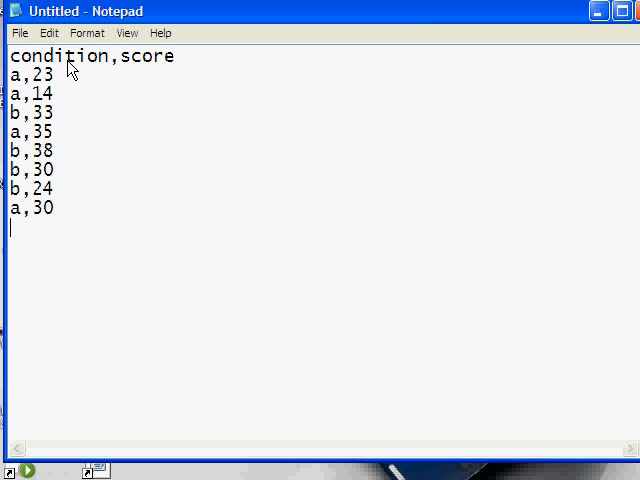
pyautogui.write('a,25')
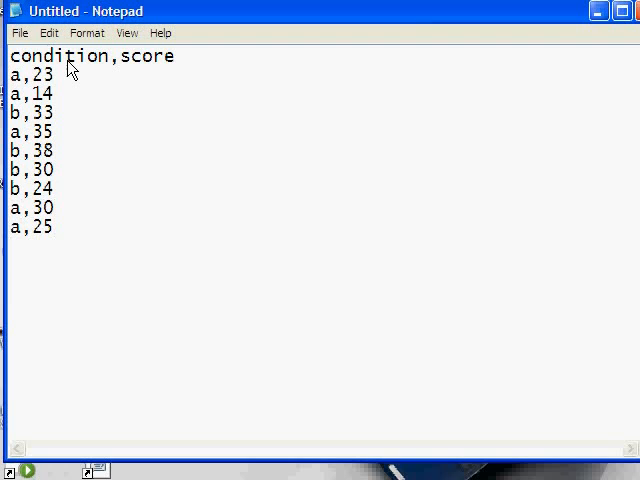
pyautogui.write('b,18')
pyautogui.write('a,')
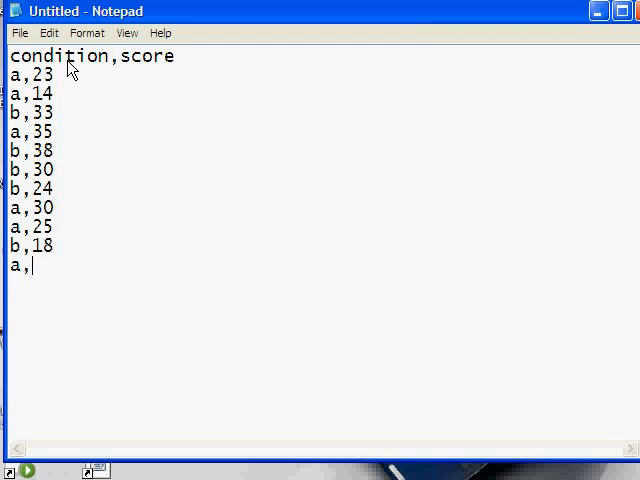
pyautogui.write('29')
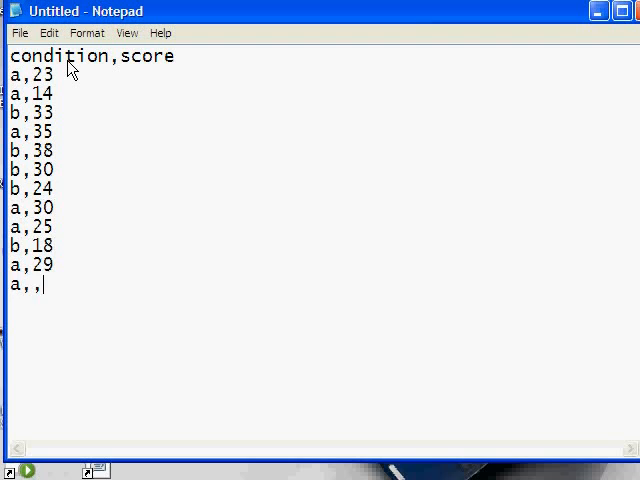
pyautogui.write('30')
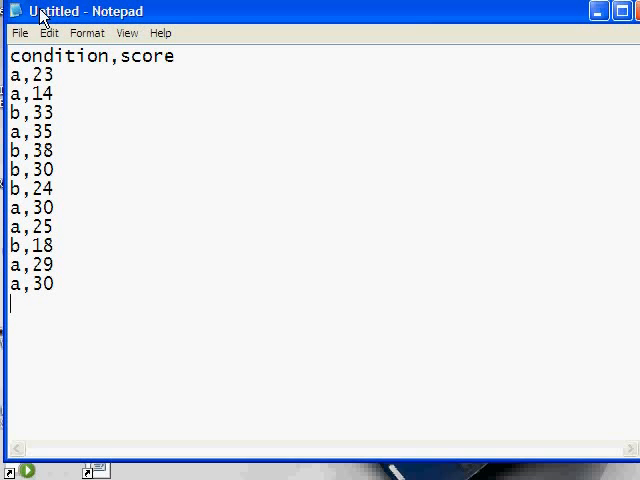
# Save the document as unrelated.csv in the temp folder with Save as type All Files
pyautogui.click(18, 32)
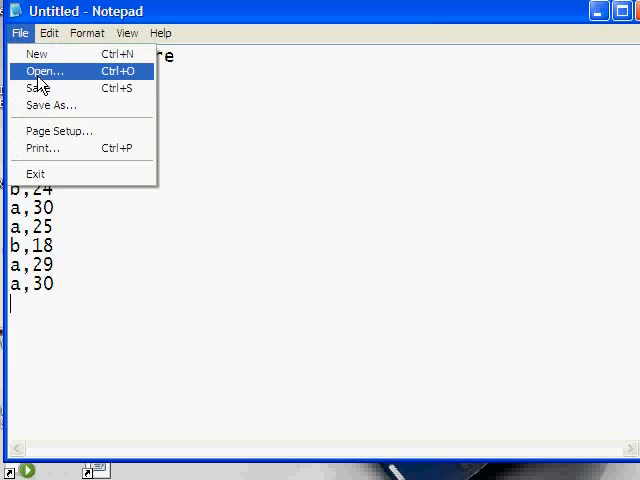
pyautogui.click(56, 104)
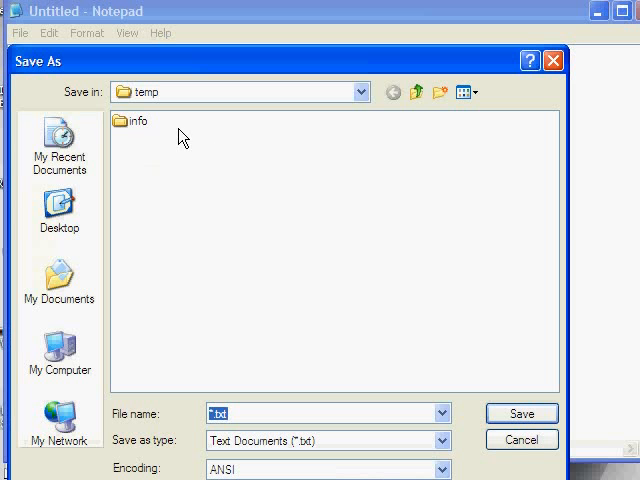
pyautogui.click(440, 440)
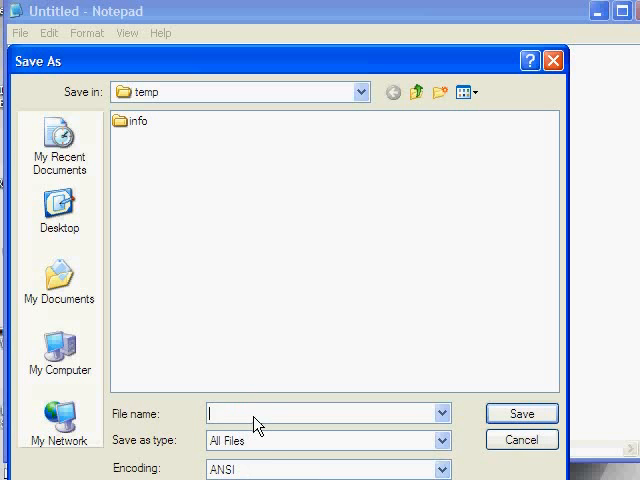
pyautogui.write('unrelated.csv')
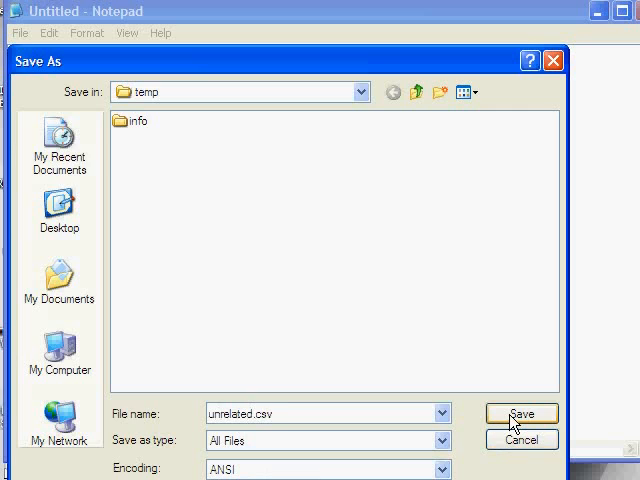
pyautogui.click(520, 412)
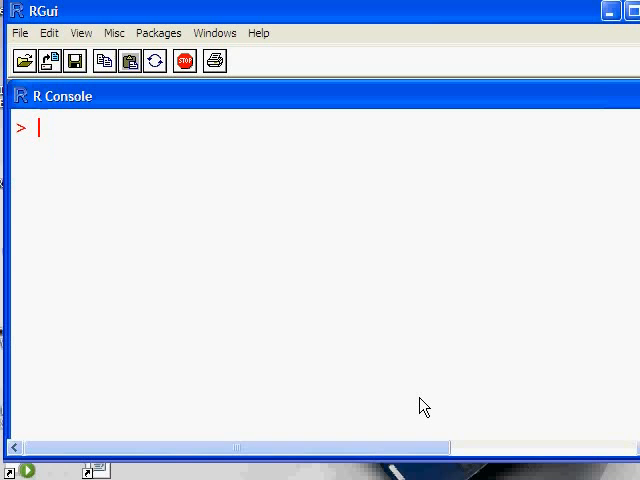
# Set the working directory to c:/temp and load unrelated.csv into d with read.csv
pyautogui.write('setwd(')
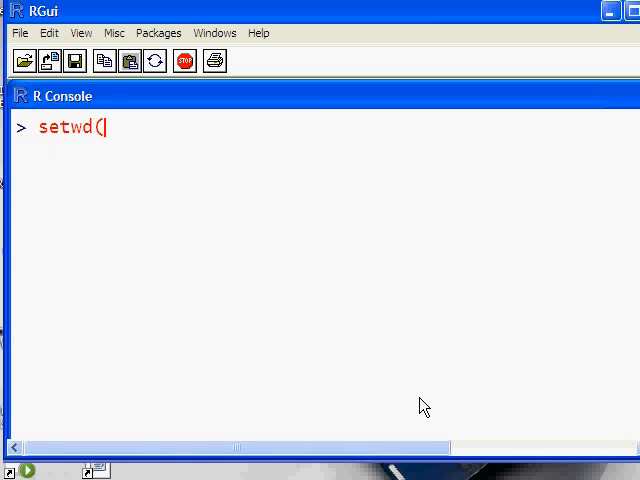
pyautogui.write('"c:/temp')
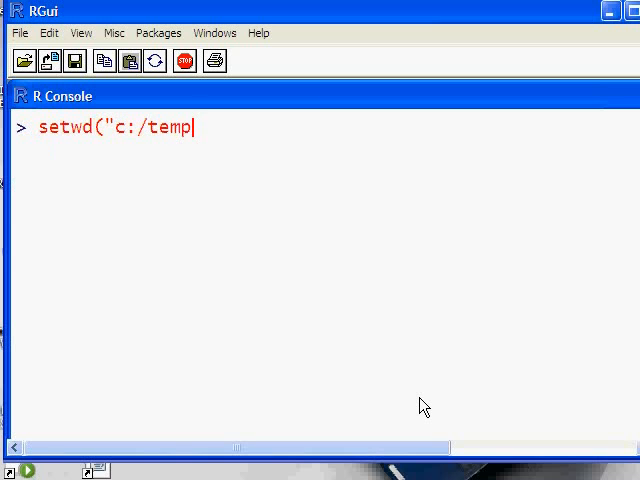
pyautogui.write('"')
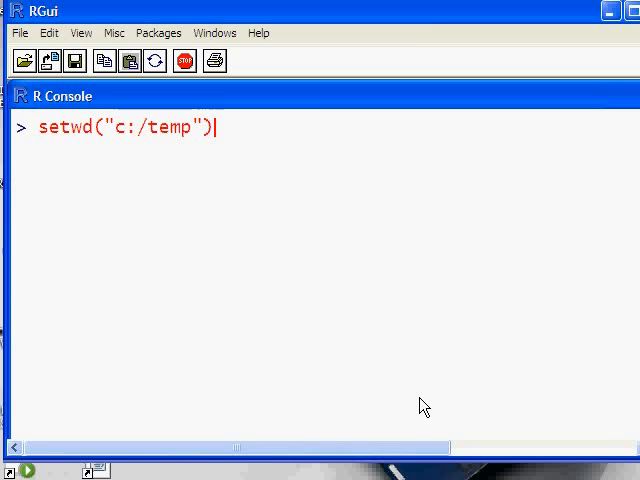
pyautogui.press('Return')
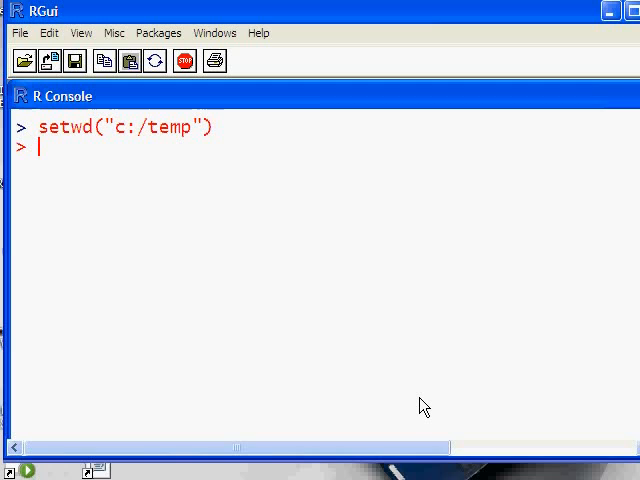
pyautogui.write('d')
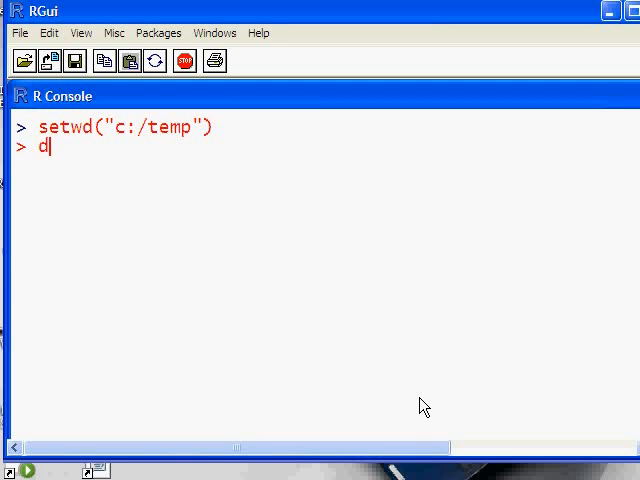
pyautogui.write('<- read')
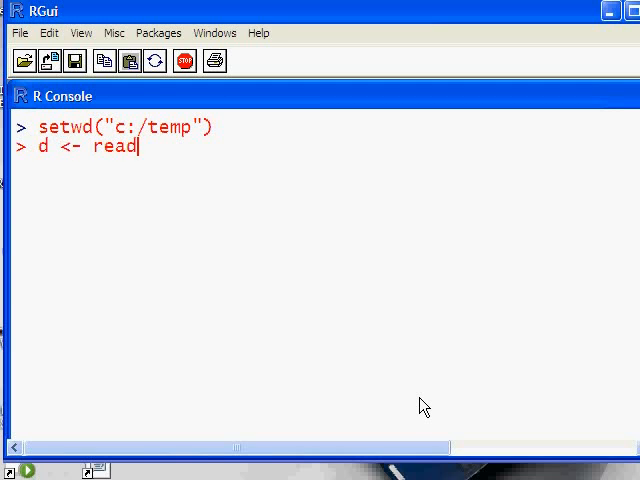
pyautogui.write('.csv("un')
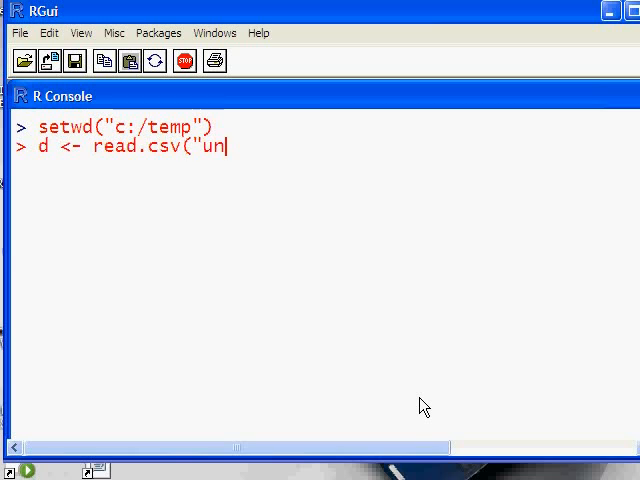
pyautogui.write('related.c')
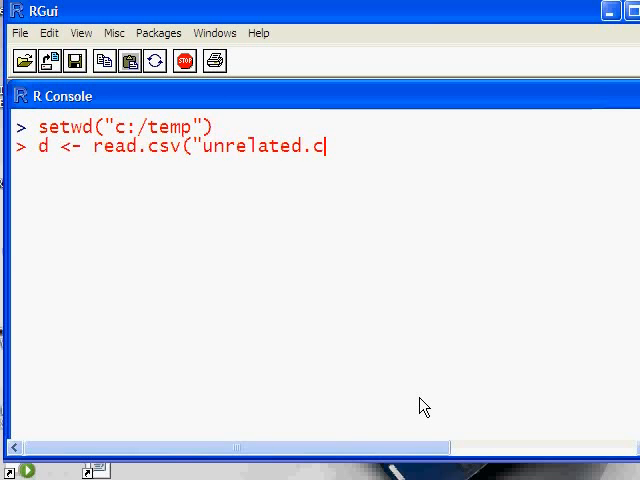
pyautogui.press('Return')
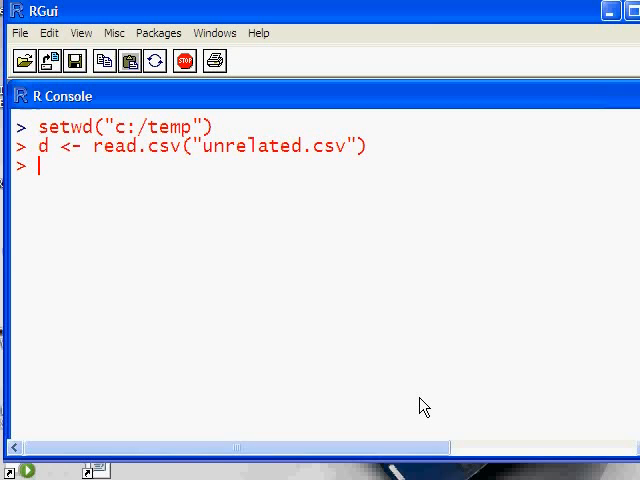
# Show the column names of d and print its first three rows with d[1:3,]
pyautogui.write('names(d)')
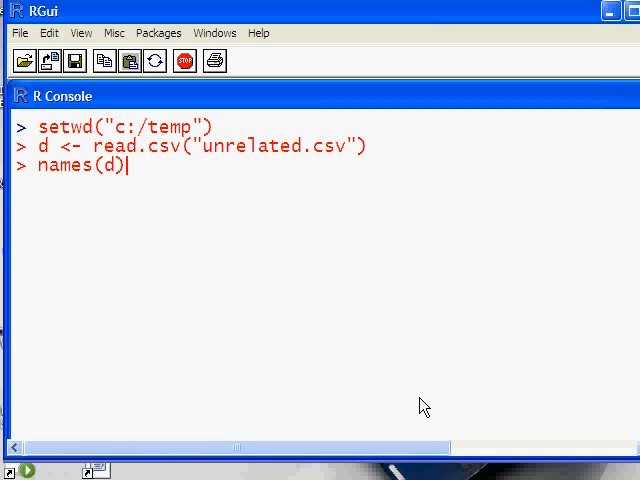
pyautogui.press('Return')
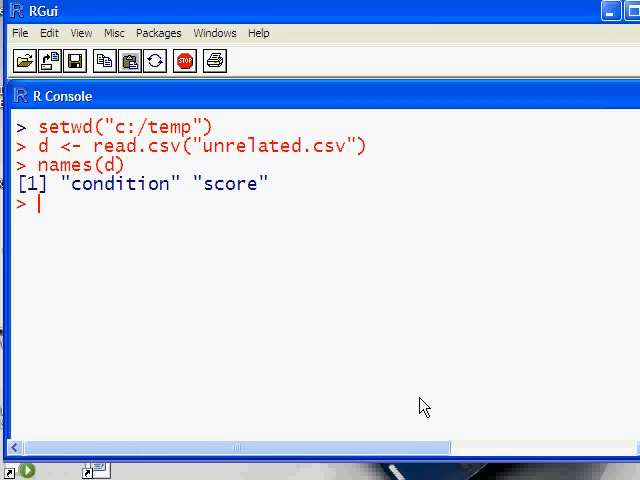
pyautogui.write('d[1:')
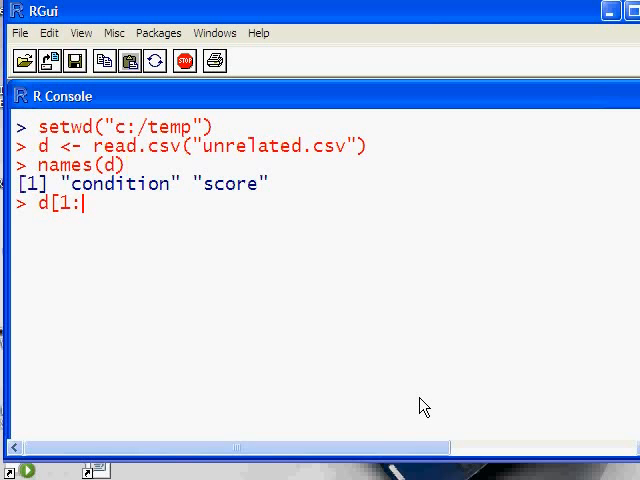
pyautogui.write('3,]')
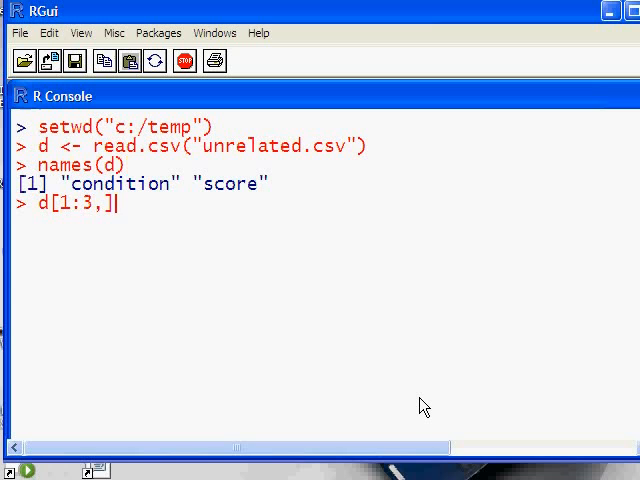
pyautogui.press('Return')
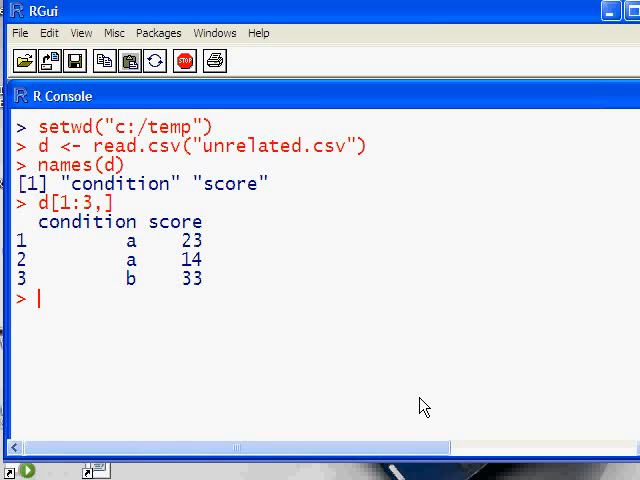
# Extract score vectors a and b with d$score[d$condition == "a"] and == "b"
pyautogui.write('a')
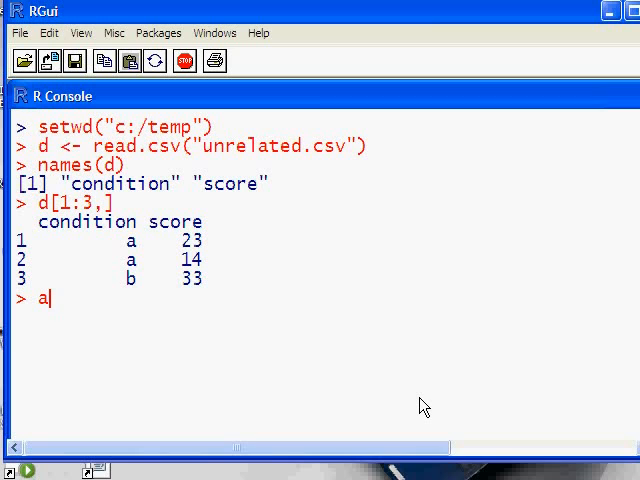
pyautogui.write('<-')
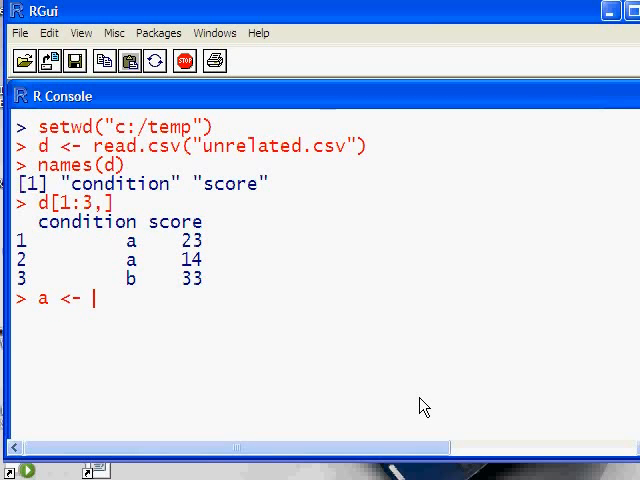
pyautogui.write('d$')
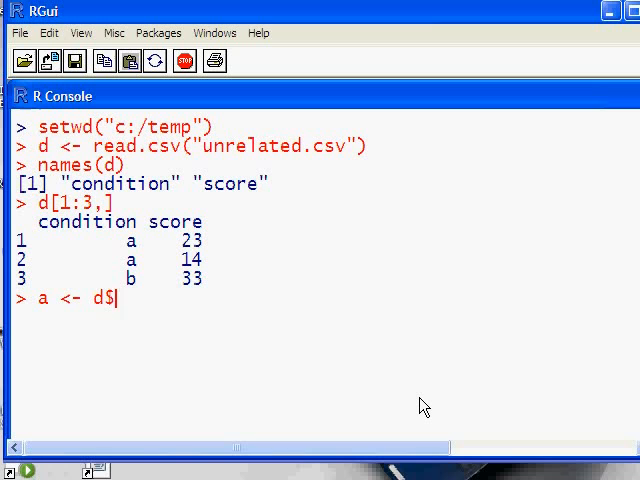
pyautogui.write('score[d$')
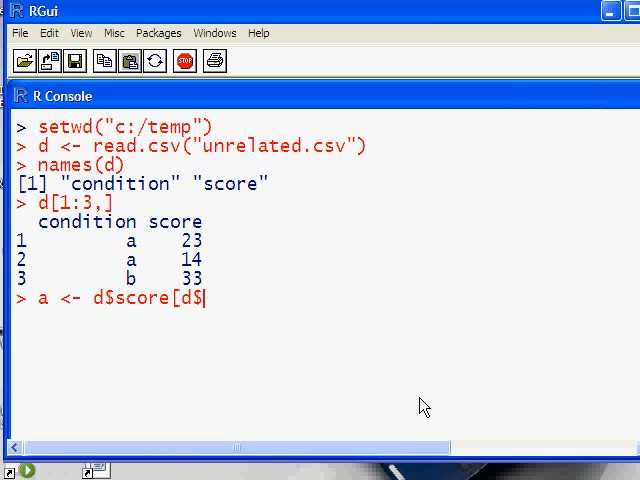
pyautogui.write('condition ==')
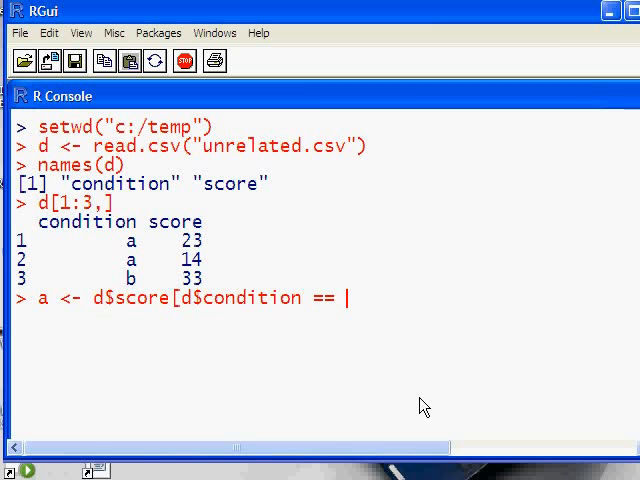
pyautogui.write('"a"]')
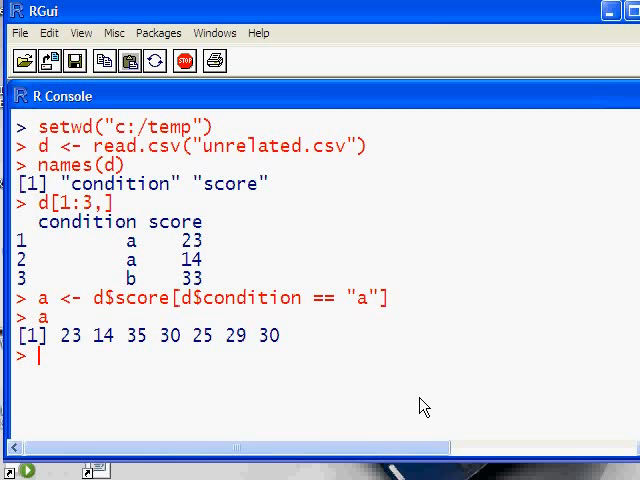
pyautogui.write('b <-')
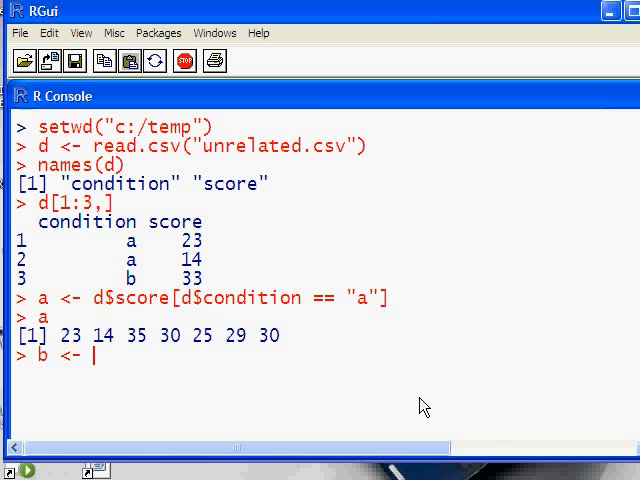
pyautogui.write('d$score[]')
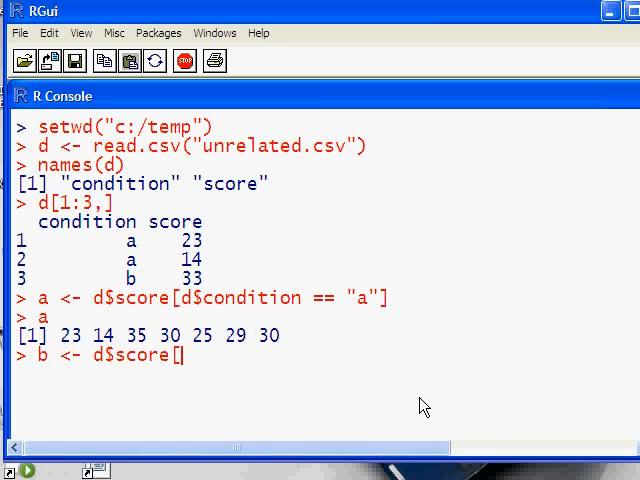
pyautogui.write('d$condition')
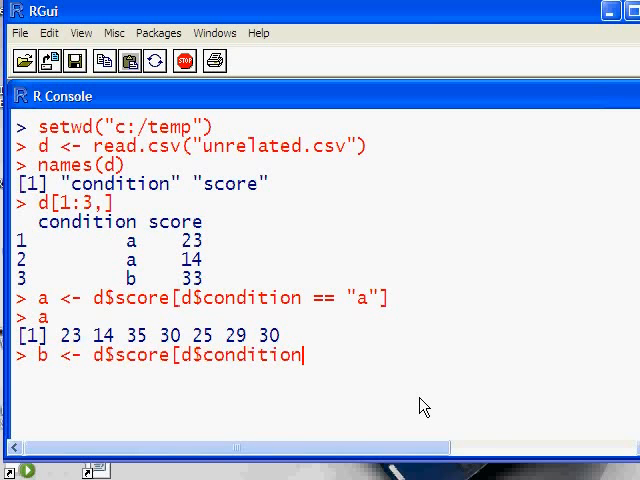
pyautogui.write('== "b"]')
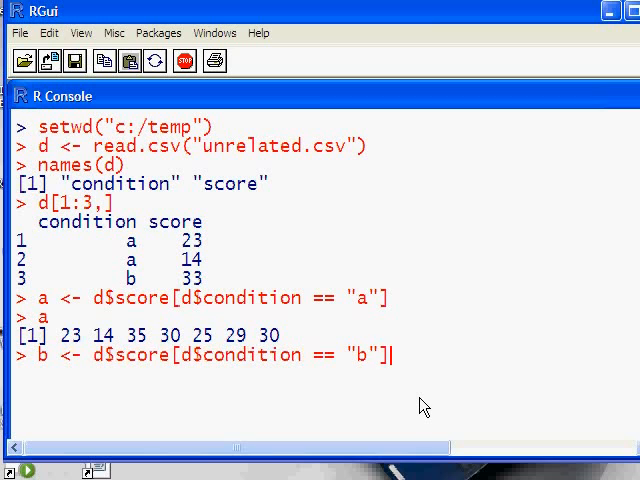
pyautogui.press('Return')
pyautogui.write('b')
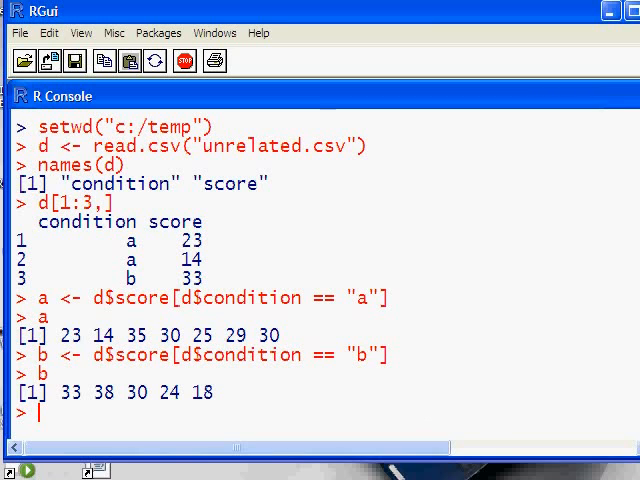
# Report length(a) and length(b), giving 7 and 5 scores
pyautogui.scroll(-3)
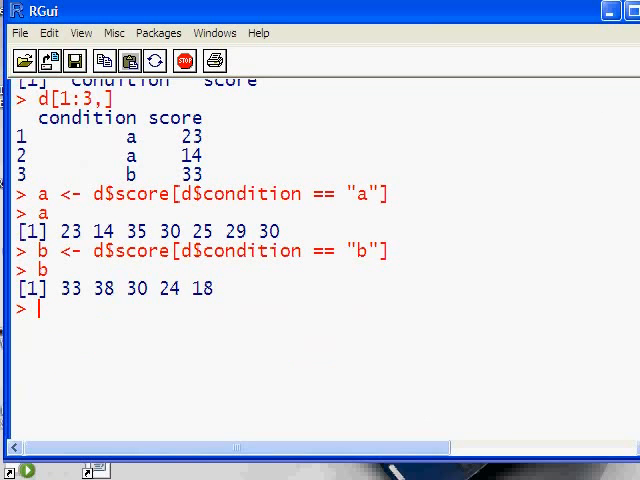
pyautogui.write('length(a)')
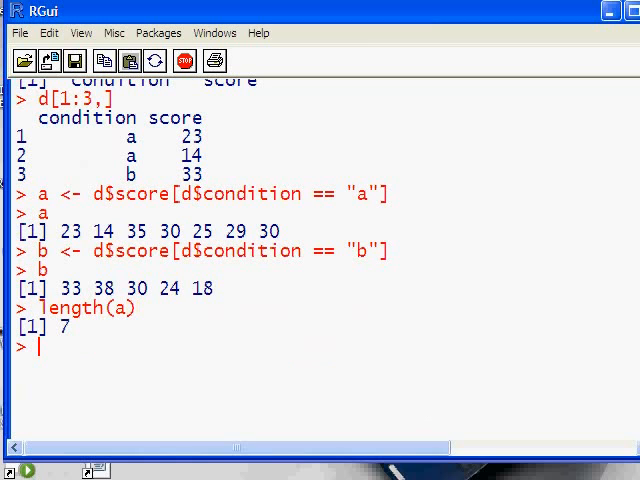
pyautogui.write('length(b')
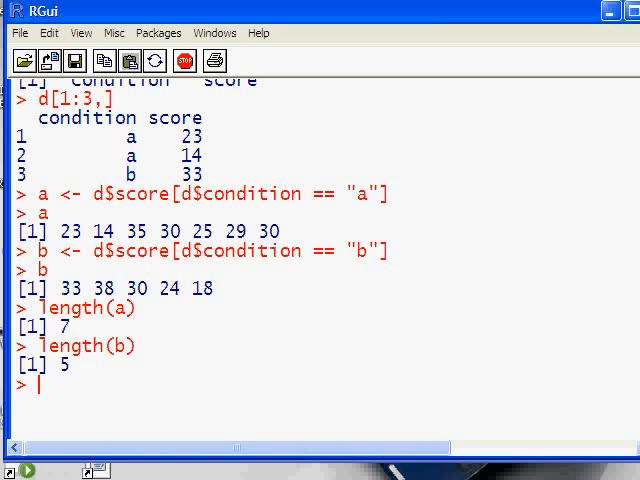
pyautogui.press('Return')
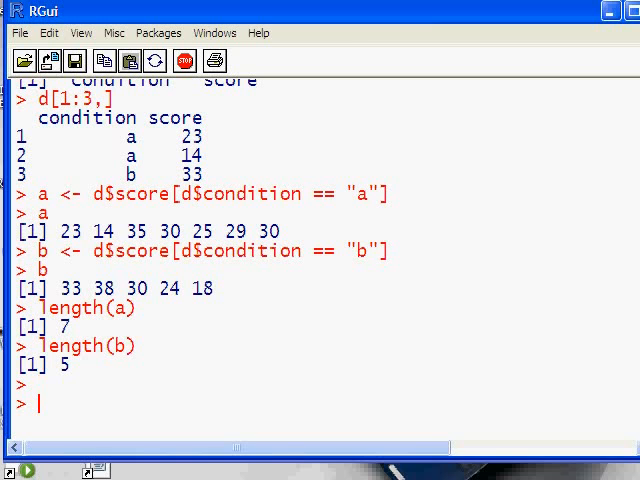
pyautogui.scroll(-3)
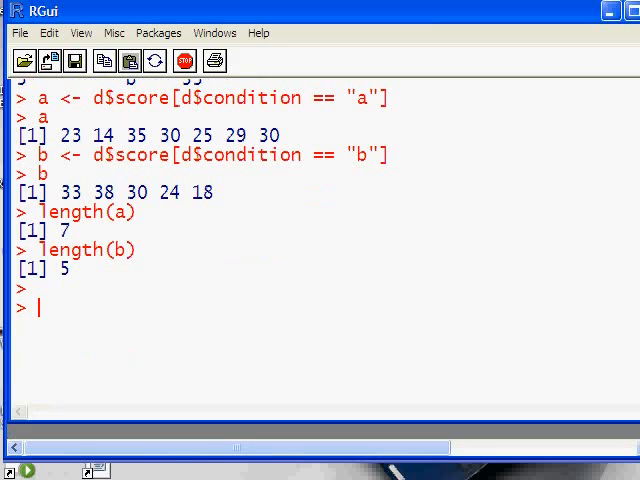
# Run t.test(a, b, paired=FALSE, var.equal=T), giving t = -0.4819, df = 10, p = 0.6403
pyautogui.write('t.t')
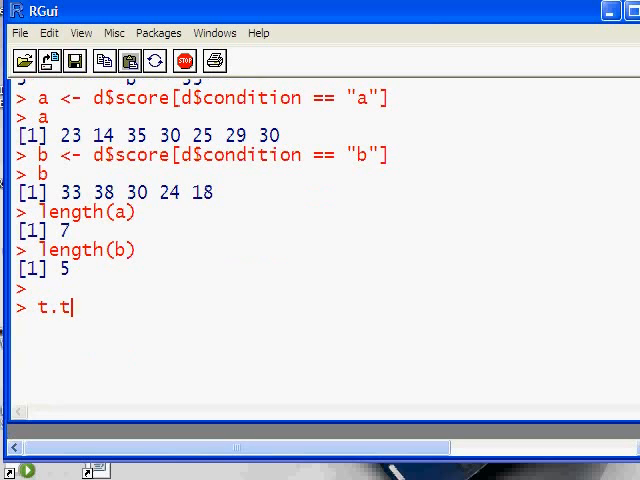
pyautogui.write('est(a,')
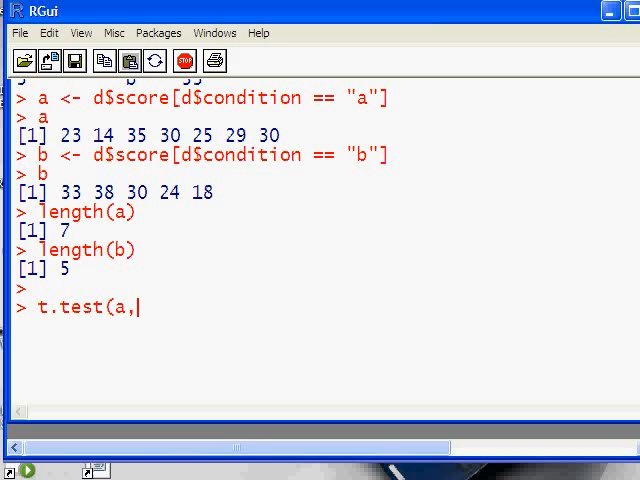
pyautogui.write('b, pair')
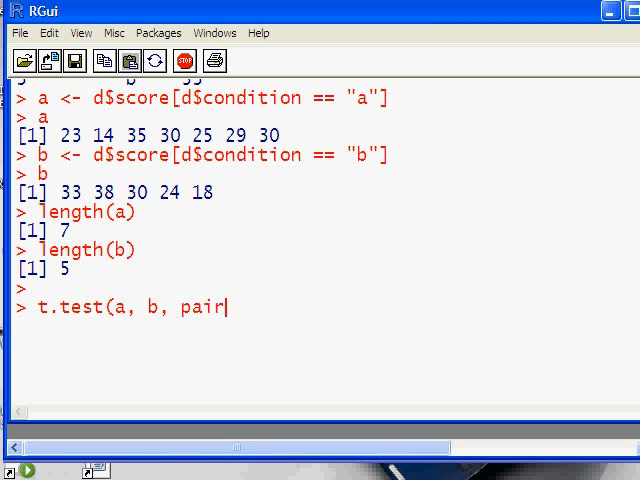
pyautogui.write('ed=F')
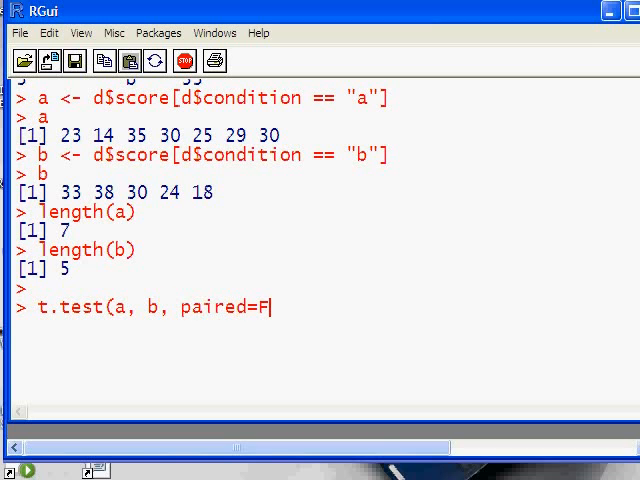
pyautogui.write('ALSE,')
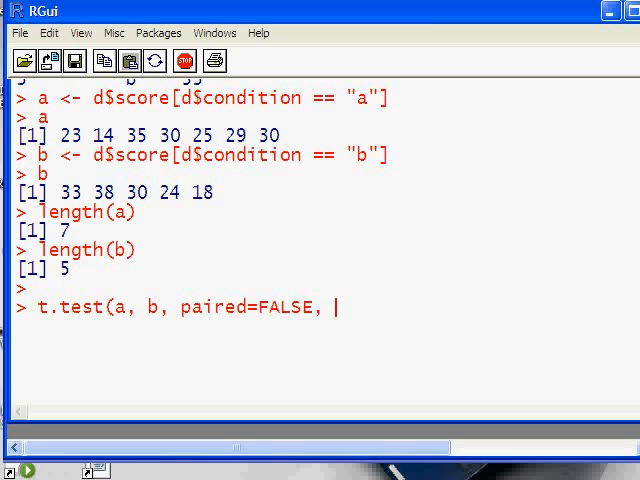
pyautogui.write('var.equal=')
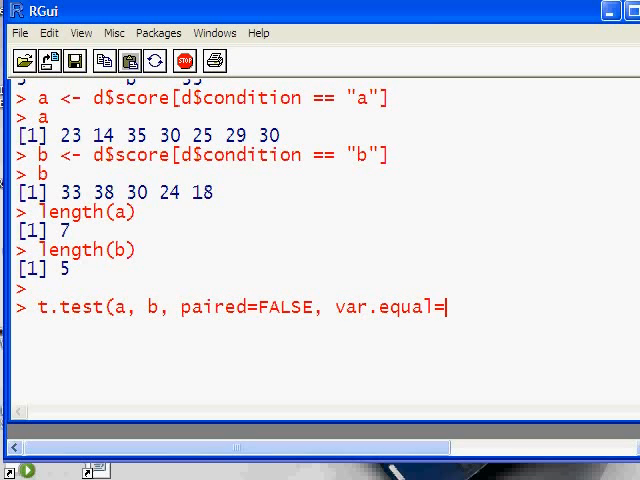
pyautogui.write('T')
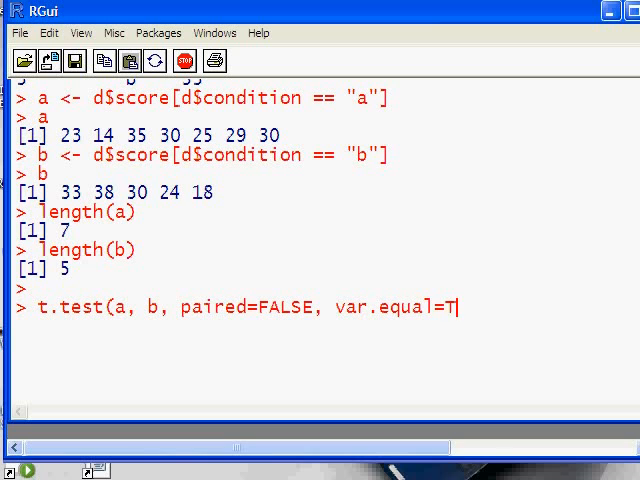
pyautogui.press('Return')
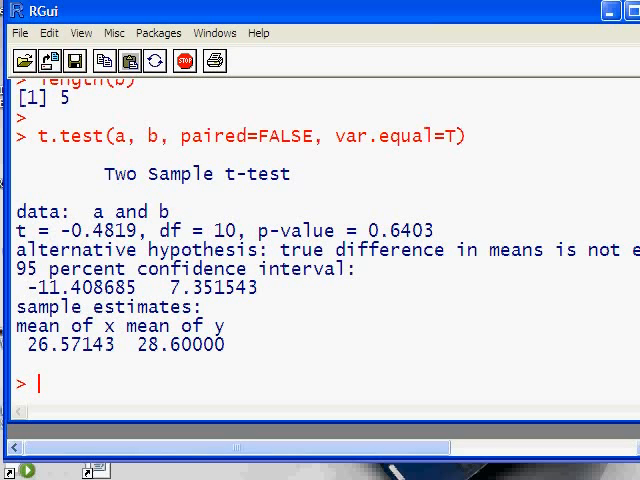
# Run wilcox.test(a, b, paired=FALSE, exact=FALSE), giving W = 14, p = 0.6237
pyautogui.write('wilcox.t')
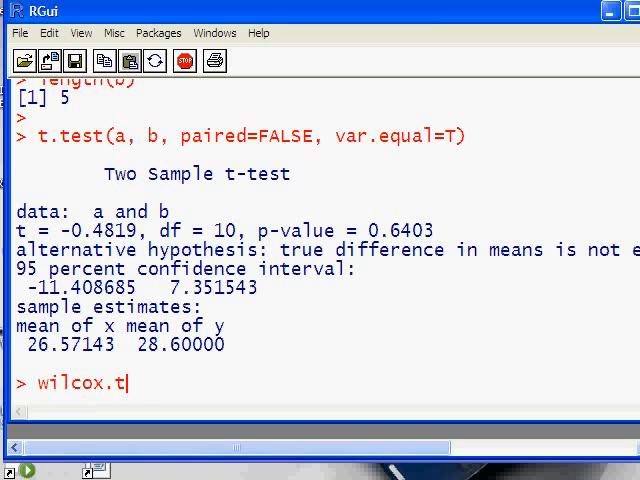
pyautogui.write('est( a')
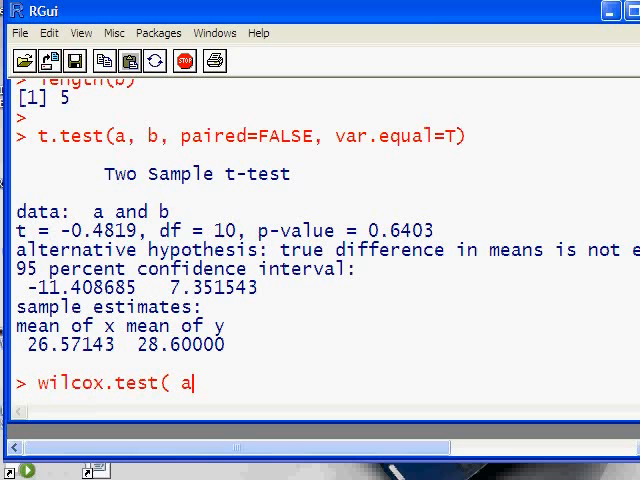
pyautogui.write(', b, p')
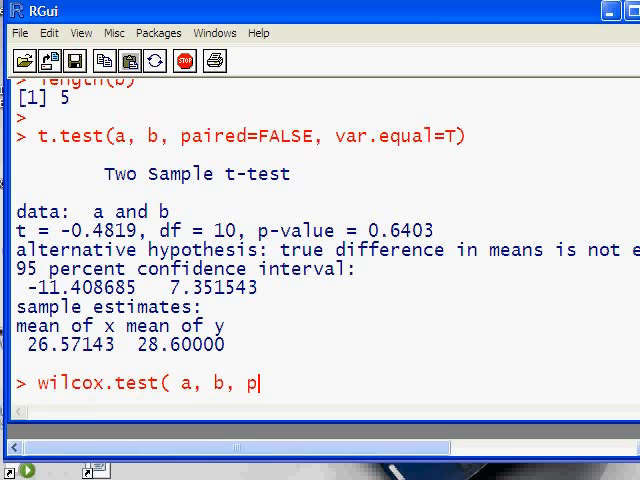
pyautogui.write('aired=FALSE')
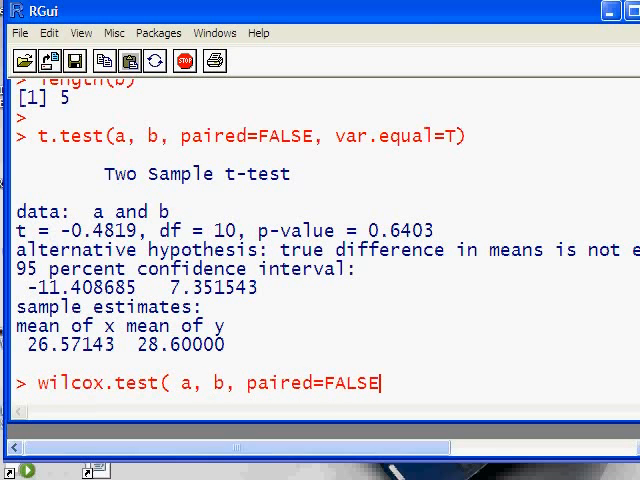
pyautogui.write(', ex')
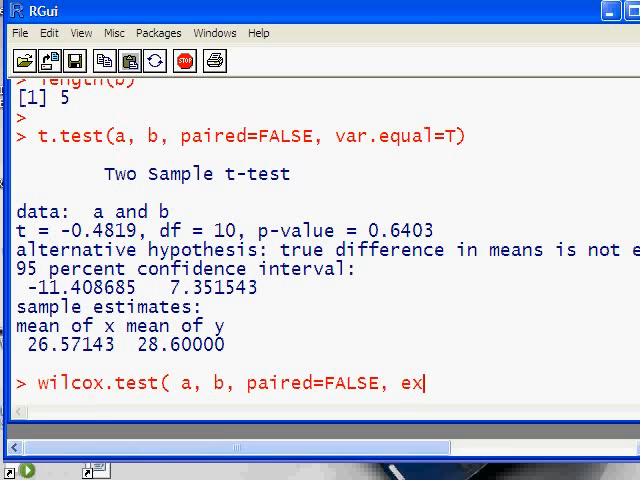
pyautogui.write('act=FAL')
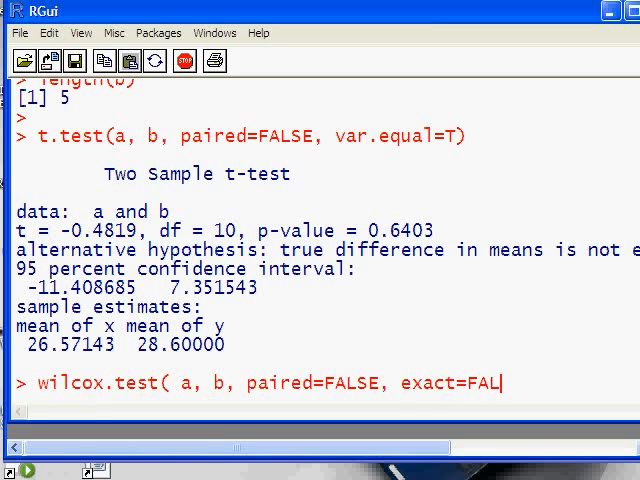
pyautogui.press('Return')
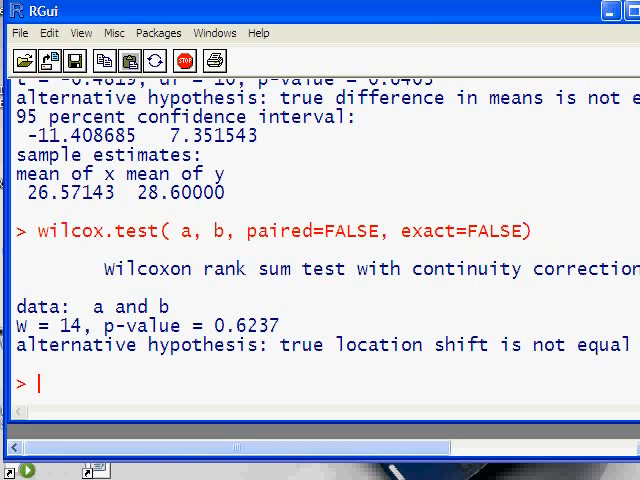
pyautogui.moveTo(172, 336)
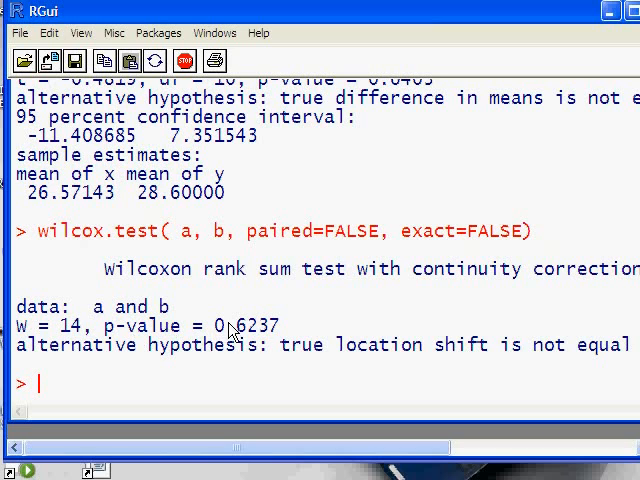
pyautogui.moveTo(130, 248)
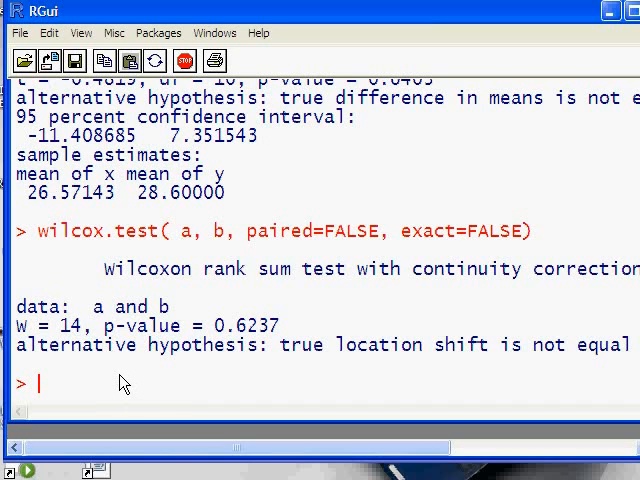
# Run wilcox.test(b, a, paired=FALSE, exact=FALSE) with groups reversed, giving W = 21, p = 0.6237
pyautogui.write('wilcox.test(')
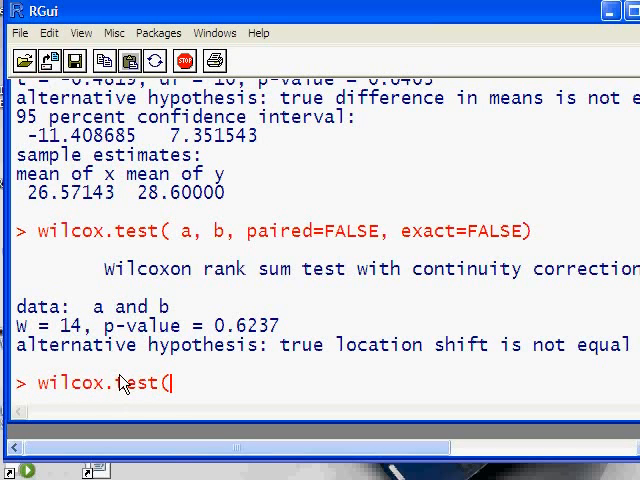
pyautogui.write('b, a, pair')
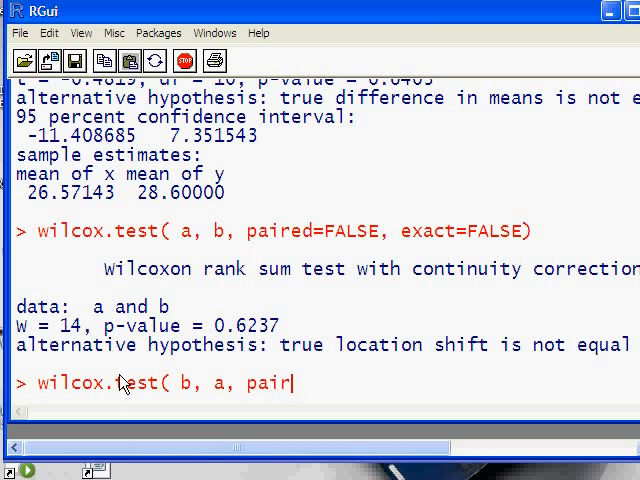
pyautogui.write('ed=FALSE, e')
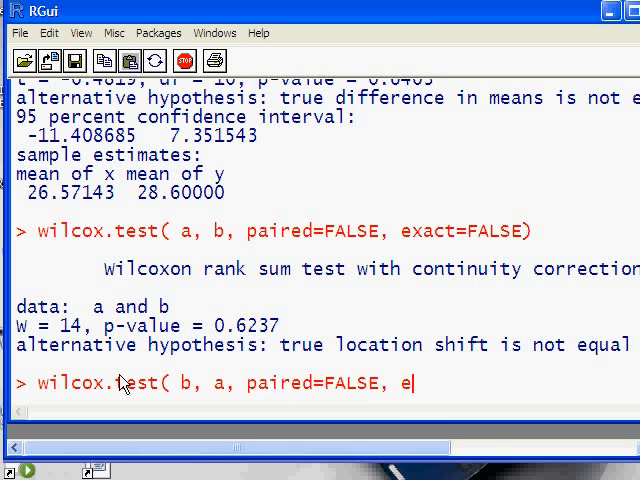
pyautogui.write('xact=FALSE)')
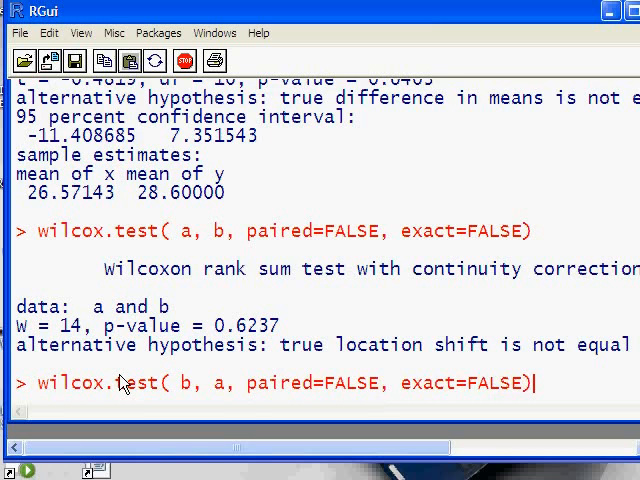
pyautogui.press('Return')
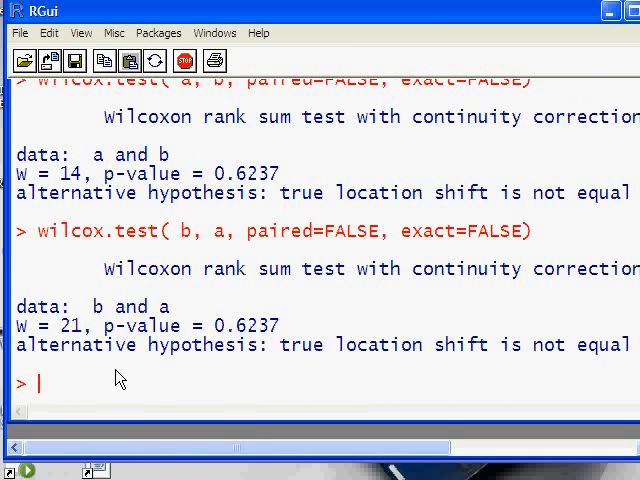
pyautogui.moveTo(196, 178)
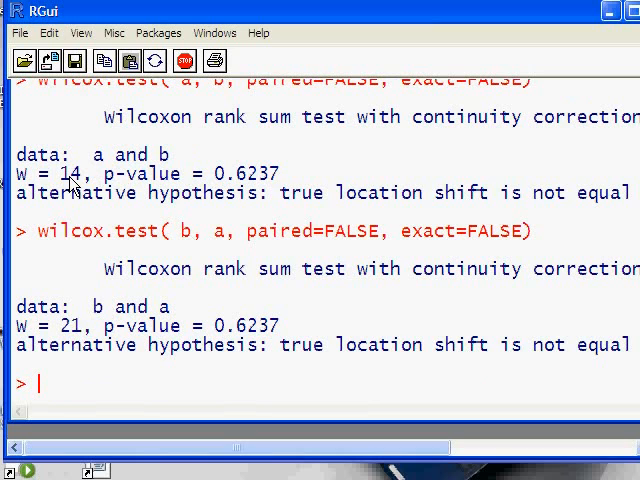
# Add comment lines noting to report Mann-Whitney U as 14, with group A 21 points and group B 14 points
pyautogui.write('# rep')
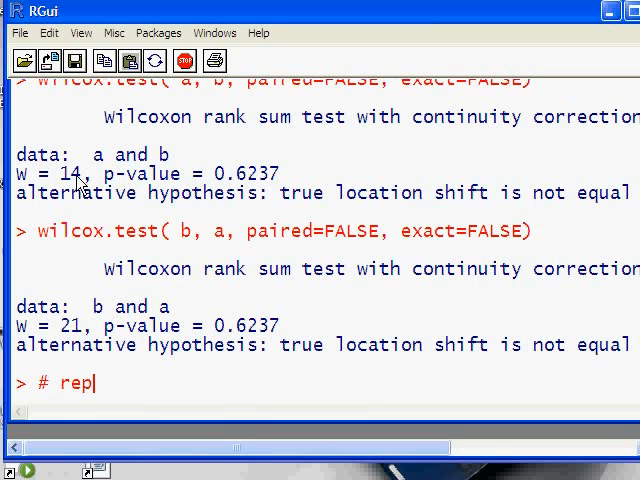
pyautogui.write('ort Mann-Whi')
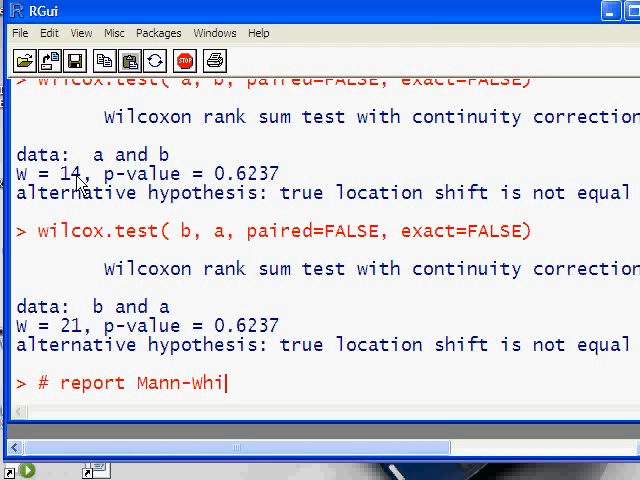
pyautogui.write('tney U')
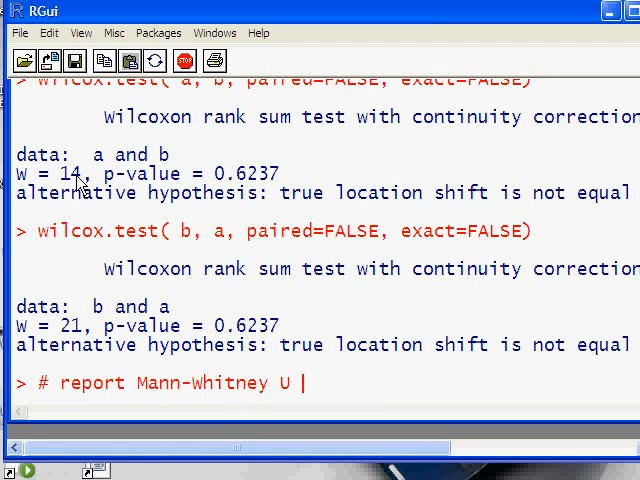
pyautogui.write('as 14')
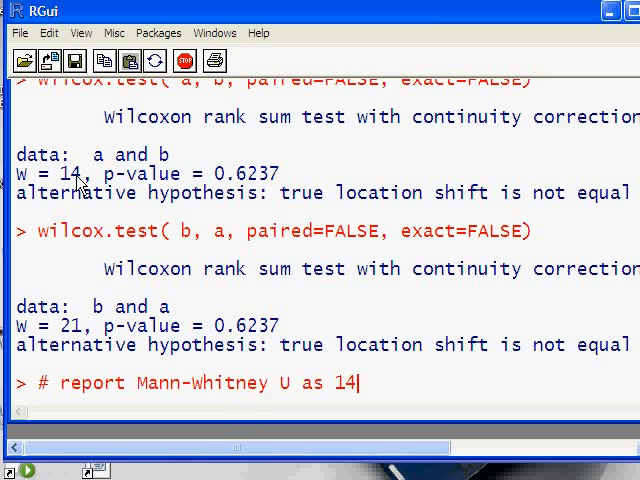
pyautogui.write('. Group')
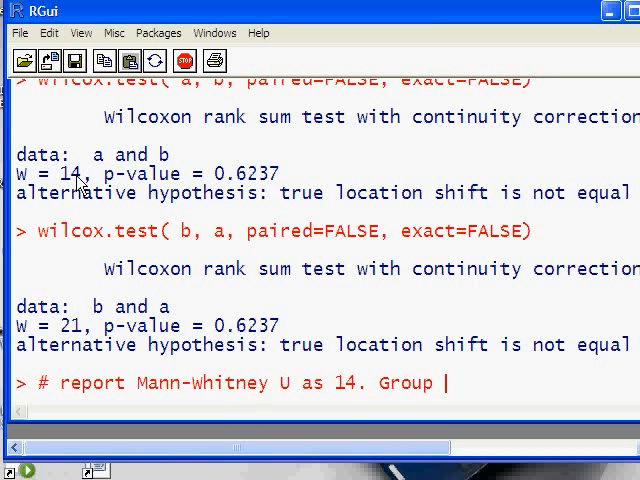
pyautogui.write('A had 14')
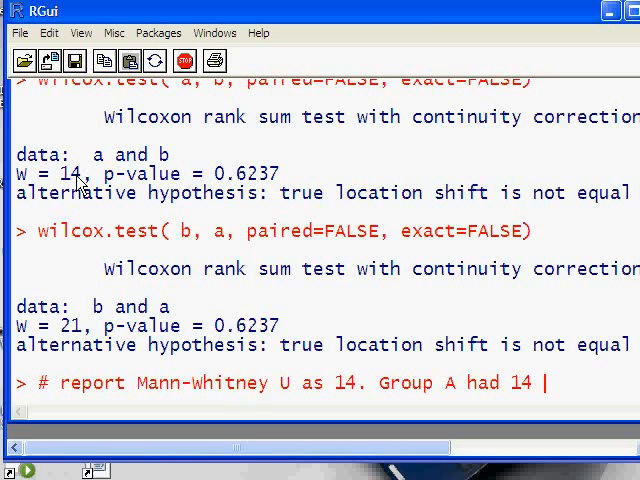
pyautogui.write('21')
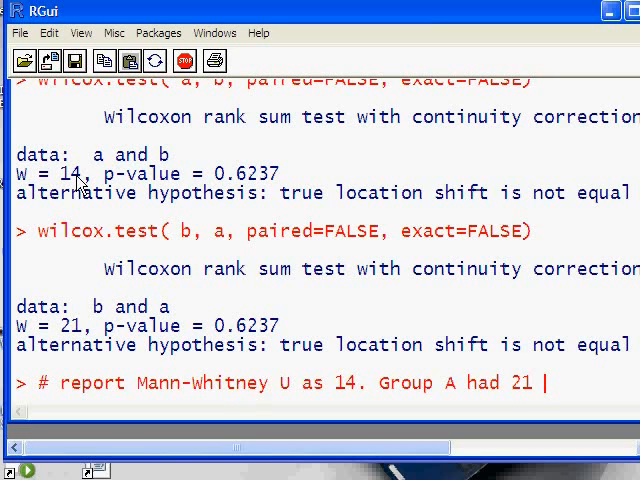
pyautogui.write('points')
pyautogui.write('# and group B had 14')
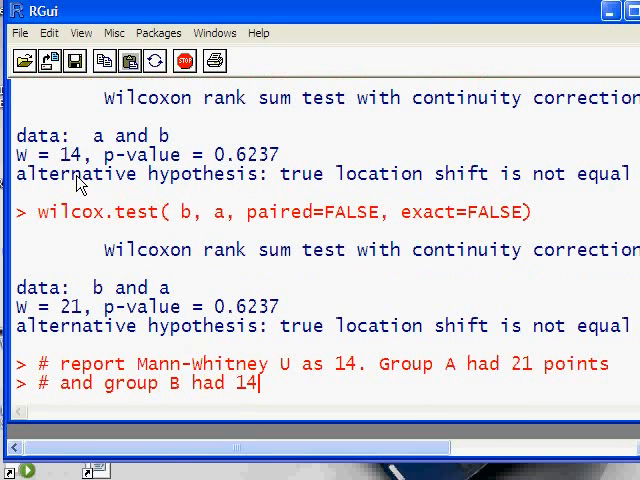
pyautogui.write('points.')
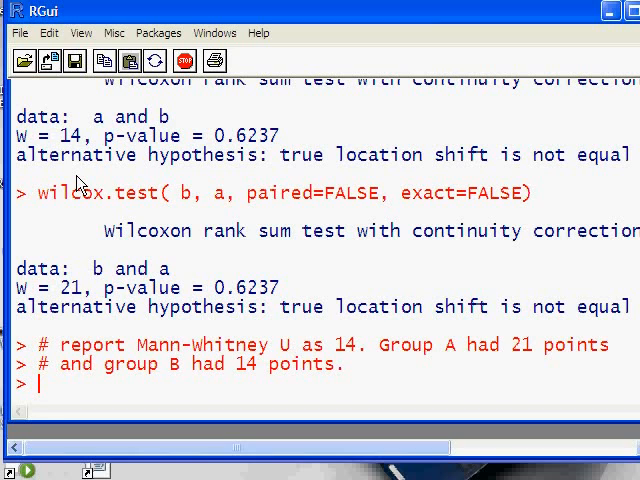
pyautogui.moveTo(584, 204)
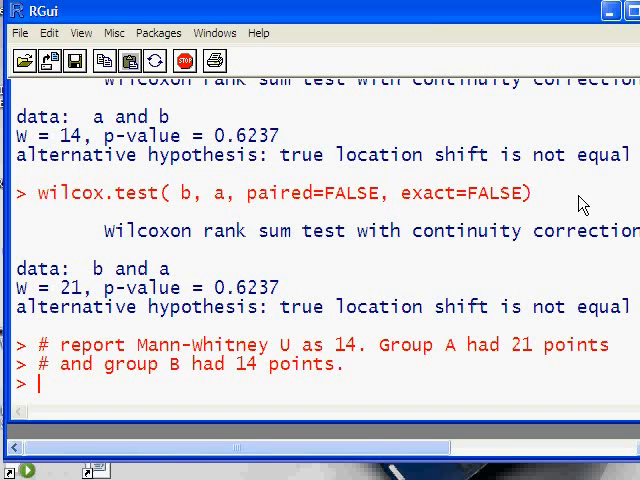